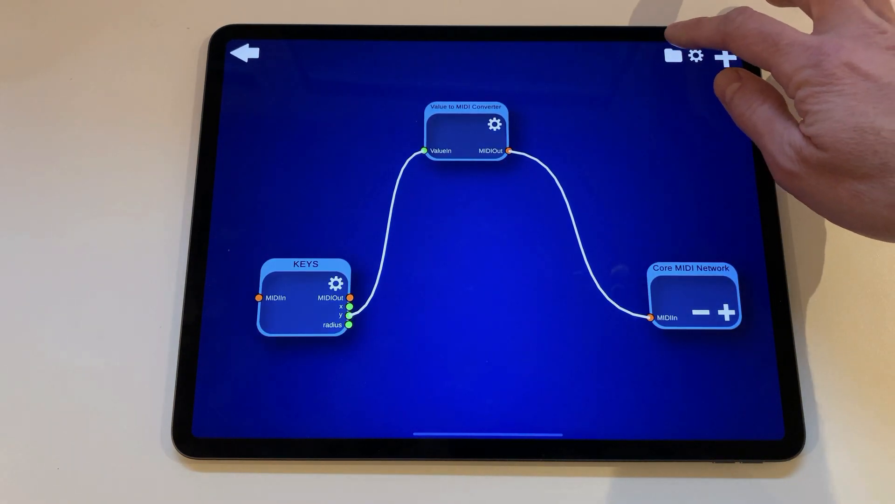
- Start a new empty project, confirming the warning that replaces the current setup
{"action": "left_click", "coordinate": [672, 55]}
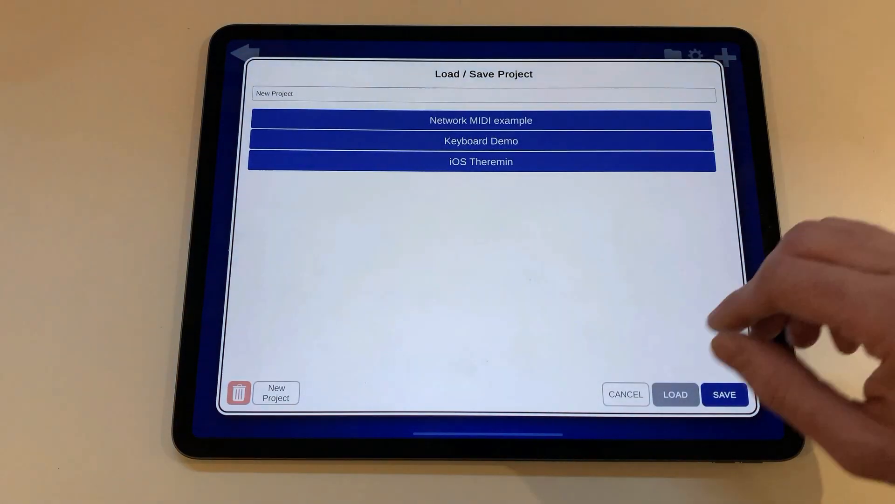
{"action": "left_click", "coordinate": [675, 394]}
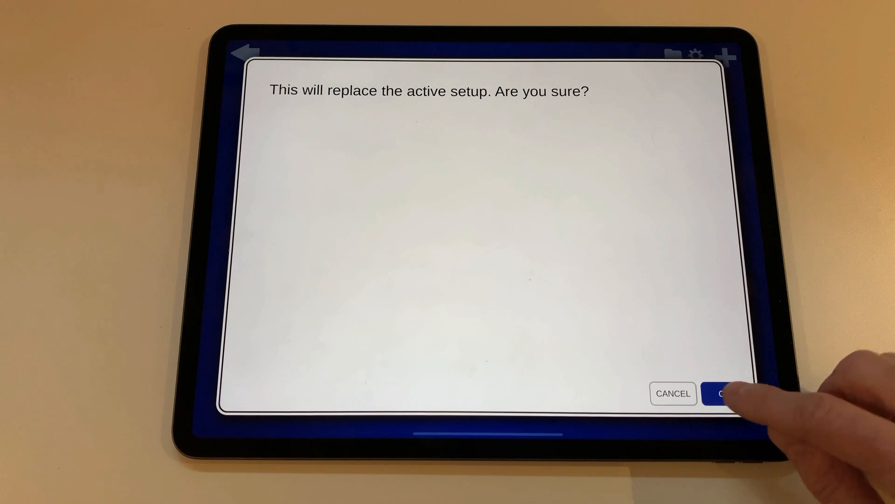
{"action": "left_click", "coordinate": [726, 393]}
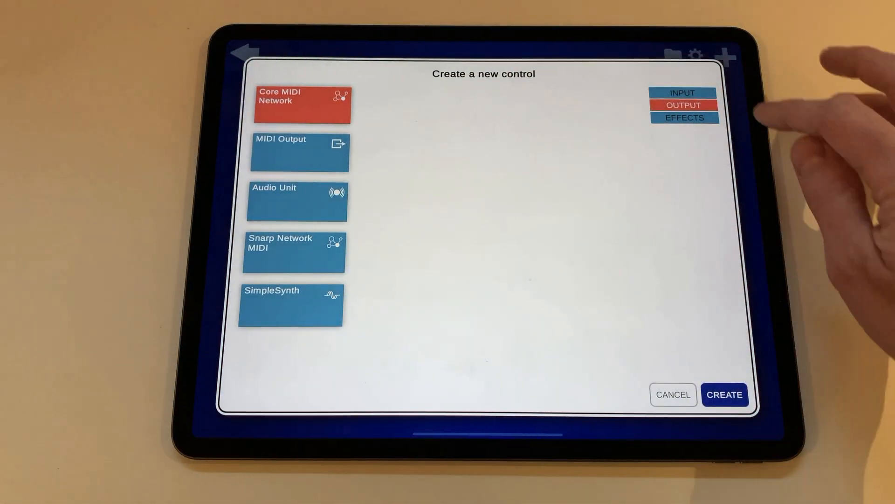
- Create a Keyboard input control, which appears as KEYS on the canvas
{"action": "left_click", "coordinate": [683, 92]}
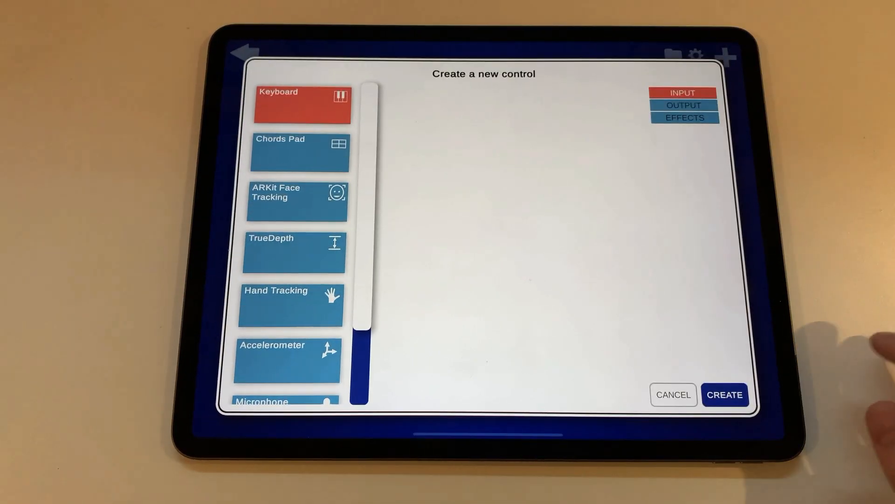
{"action": "left_click", "coordinate": [726, 394]}
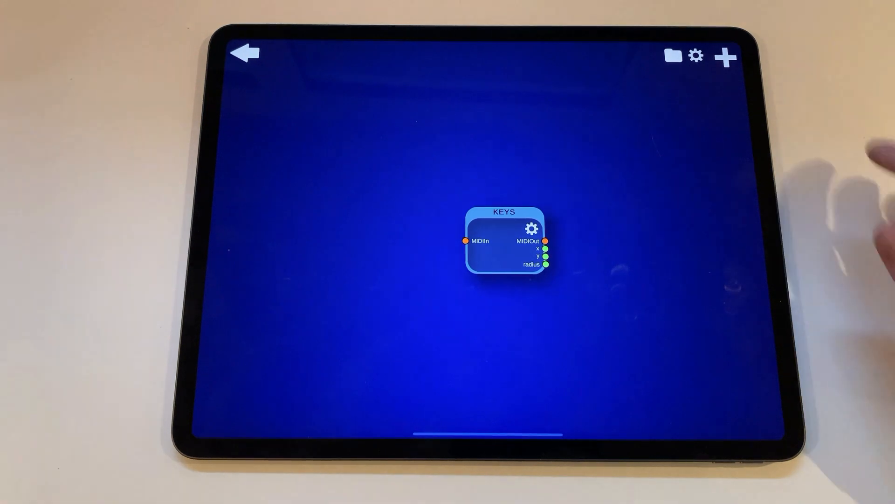
- Add a SimpleSynth output node beside KEYS after previewing the Audio Unit option
{"action": "left_click", "coordinate": [726, 57]}
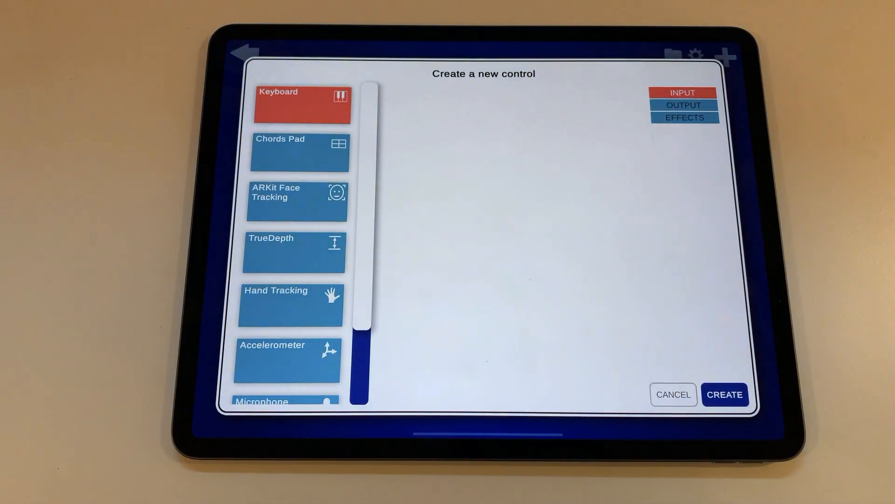
{"action": "left_click", "coordinate": [683, 106]}
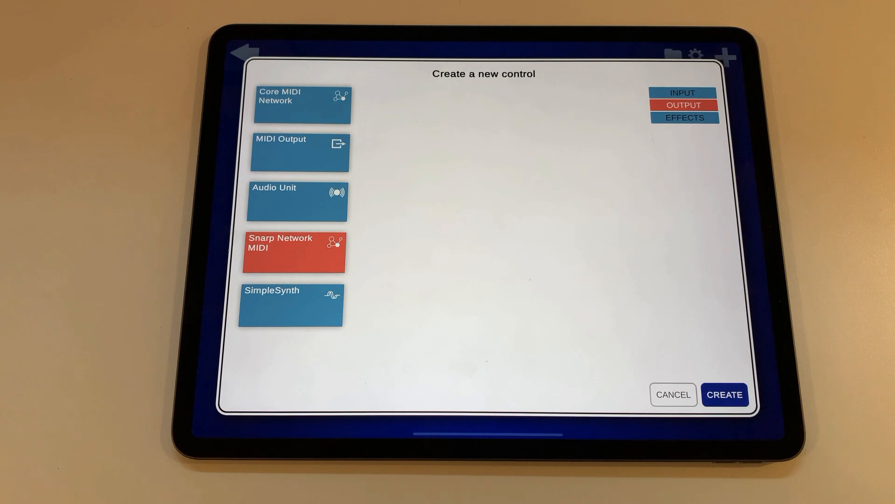
{"action": "left_click", "coordinate": [299, 152]}
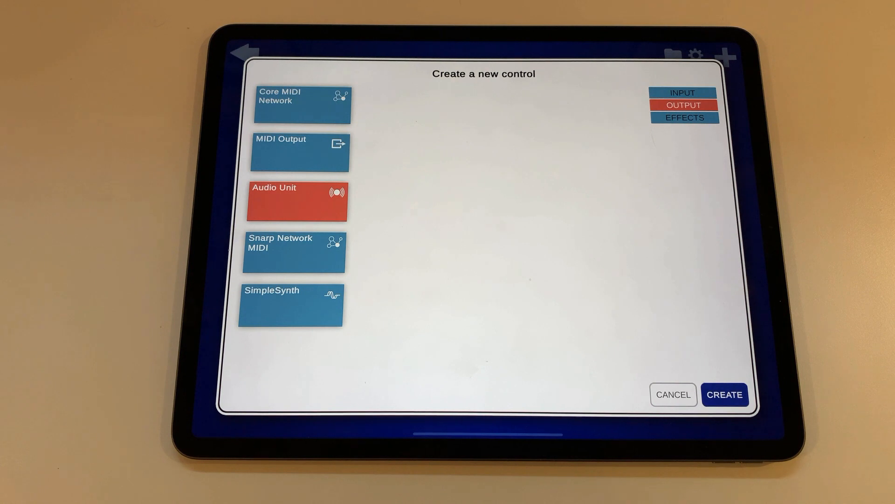
{"action": "left_click", "coordinate": [291, 304]}
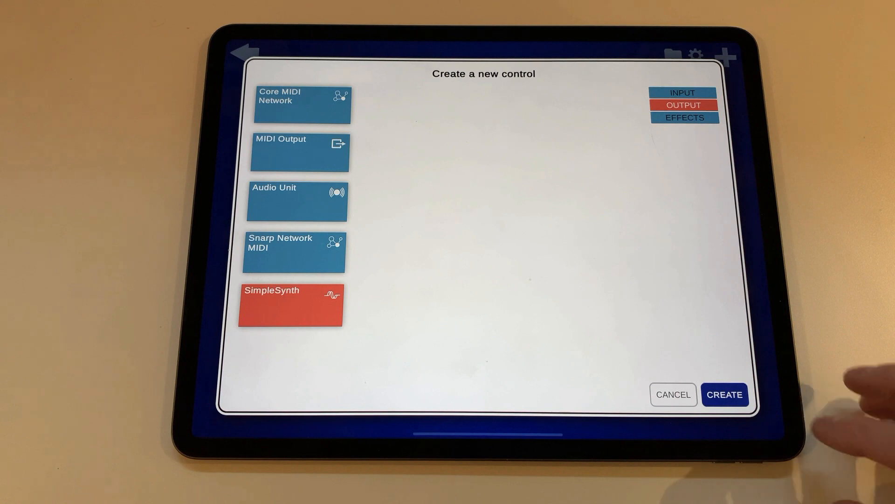
{"action": "left_click", "coordinate": [725, 393]}
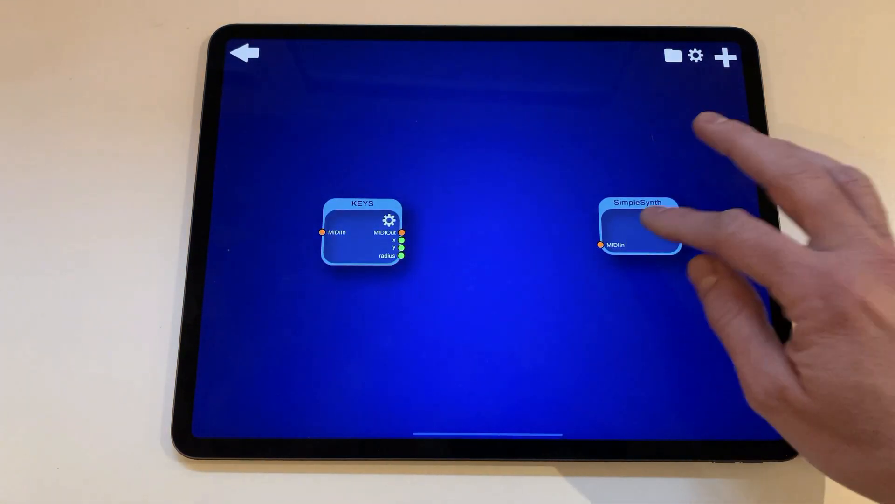
- Set the SimpleSynth waveform to Square and confirm its settings
{"action": "left_click", "coordinate": [666, 218]}
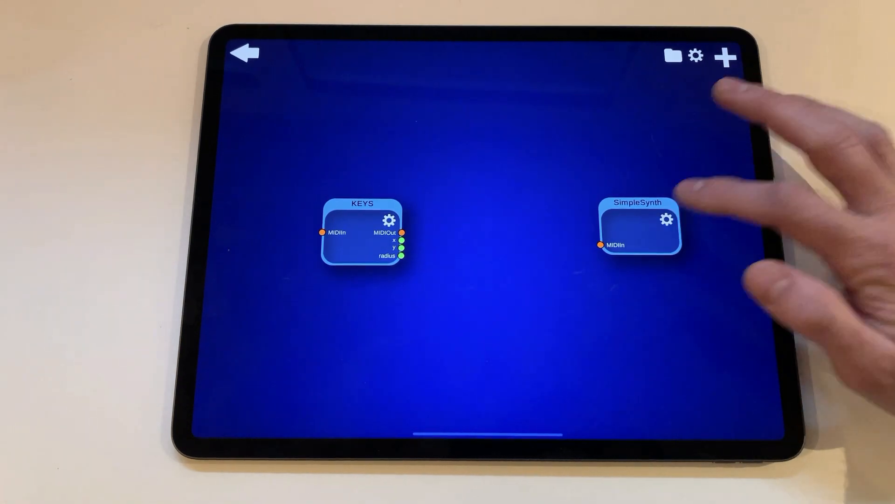
{"action": "left_click", "coordinate": [667, 220]}
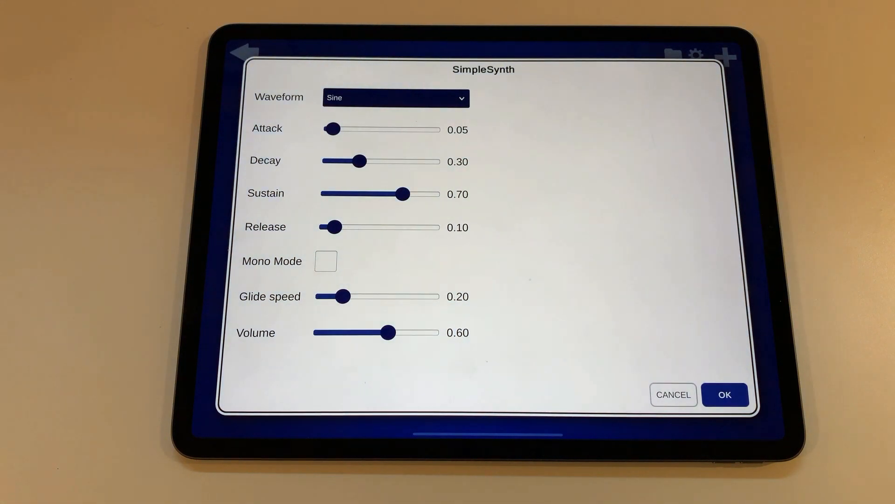
{"action": "left_click", "coordinate": [394, 97]}
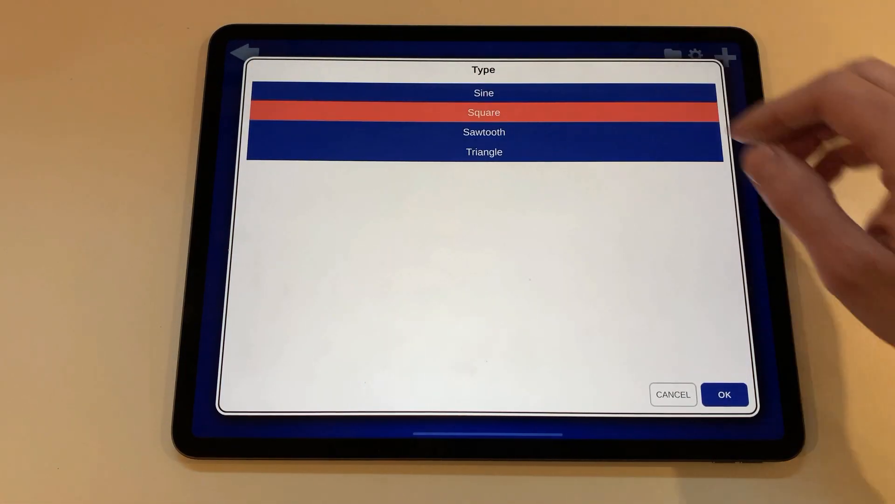
{"action": "left_click", "coordinate": [484, 112]}
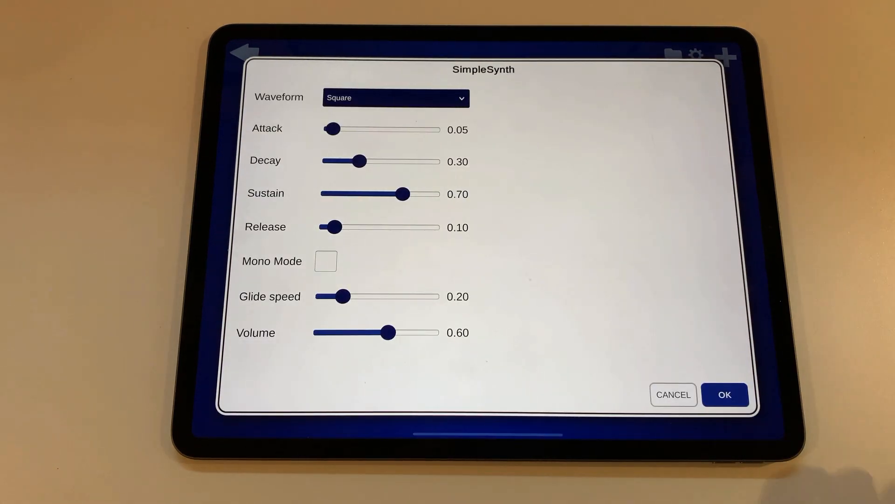
{"action": "left_click", "coordinate": [725, 395]}
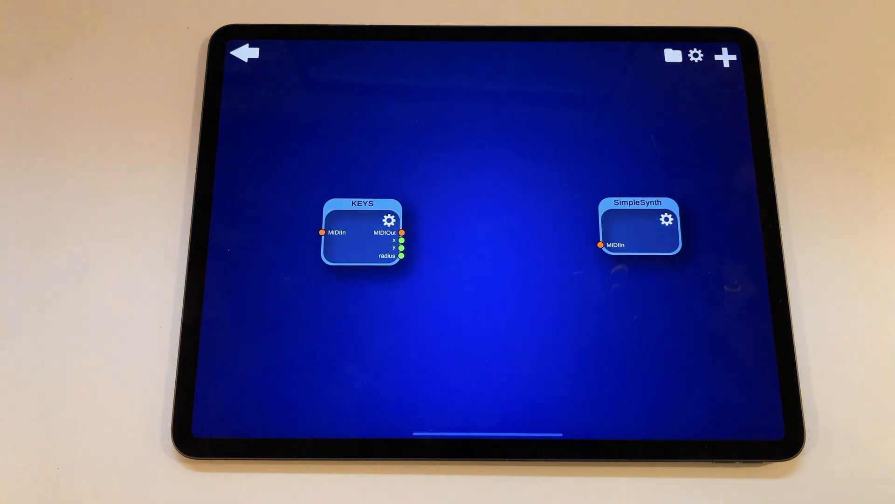
- Run a cable from KEYS MIDIOut into SimpleSynth MIDIIn
{"action": "left_click_drag", "start_coordinate": [403, 232], "coordinate": [474, 263]}
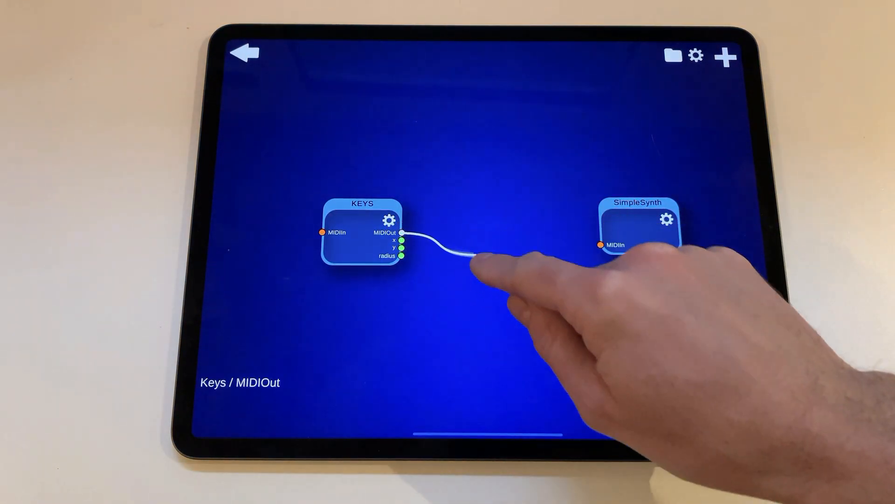
{"action": "left_click_drag", "start_coordinate": [477, 258], "coordinate": [531, 331]}
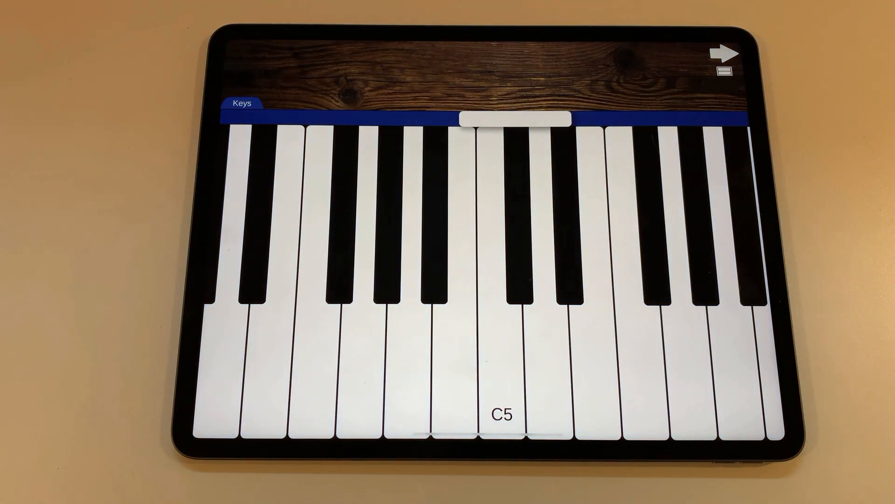
- Play a test note, then add a Value to MIDI Converter node
{"action": "left_click", "coordinate": [540, 343]}
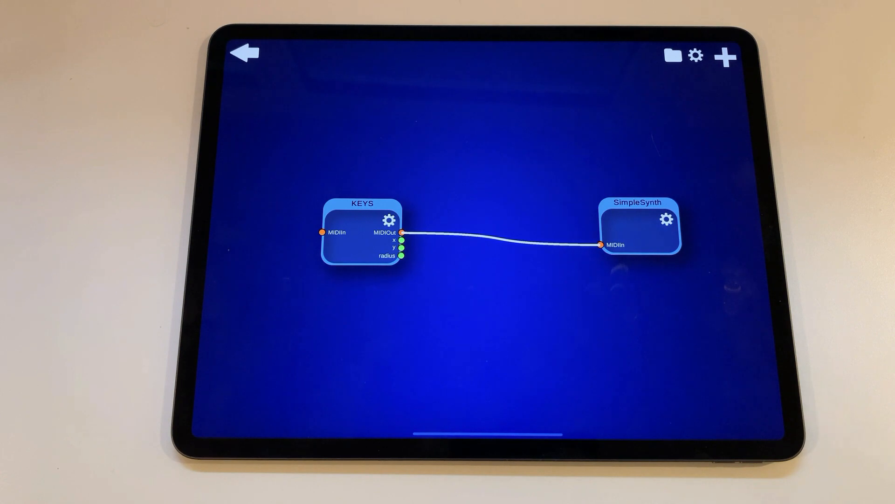
{"action": "left_click", "coordinate": [403, 241]}
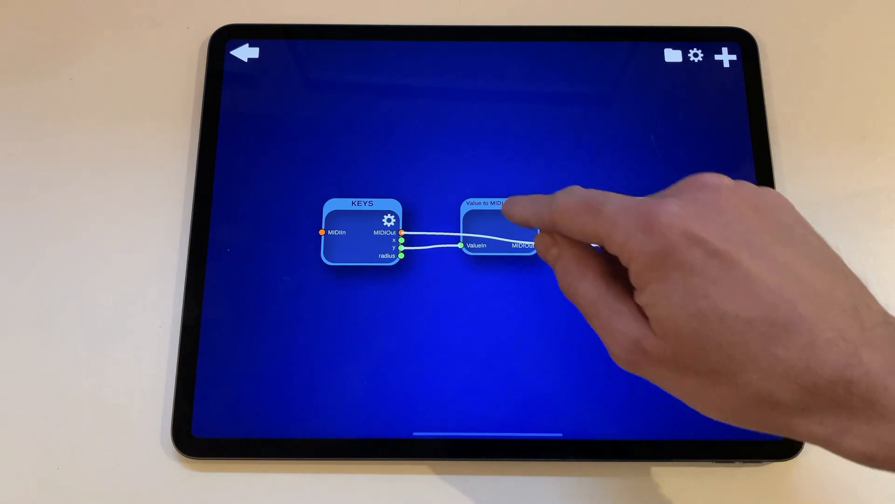
- Move the Value to MIDI Converter node into position between KEYS and SimpleSynth
{"action": "left_click_drag", "start_coordinate": [497, 229], "coordinate": [502, 297]}
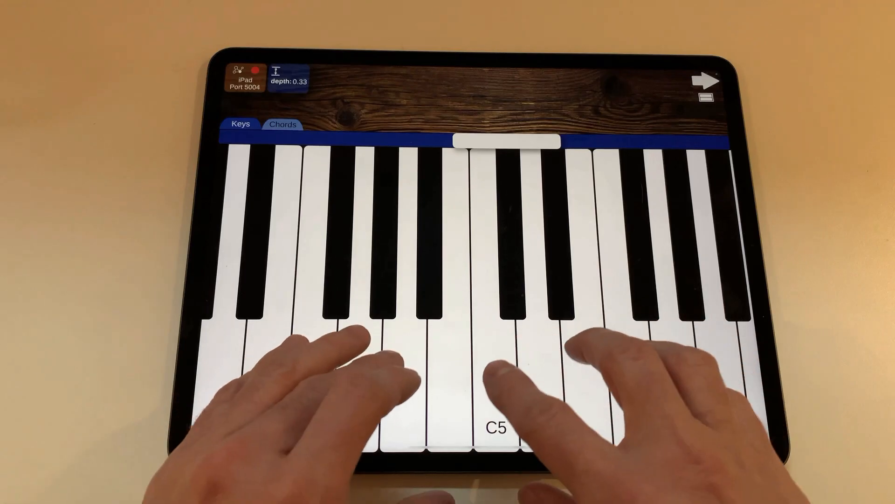
{"action": "left_click", "coordinate": [488, 371]}
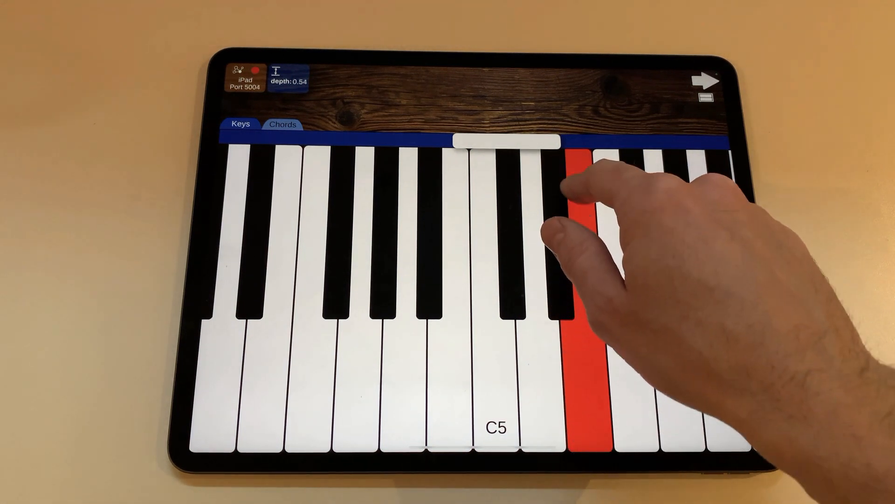
{"action": "left_click", "coordinate": [709, 80]}
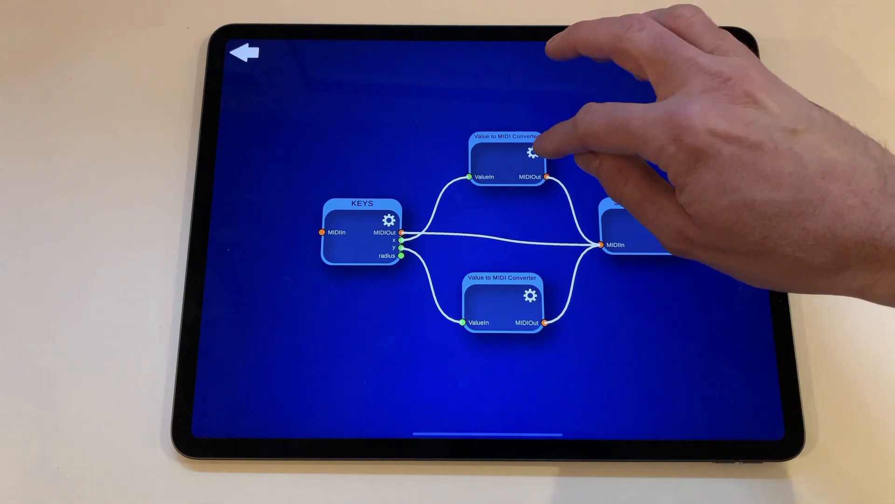
- Show the upper converter's settings, revealing Control Change mapped to Modulation (1)
{"action": "left_click", "coordinate": [531, 150]}
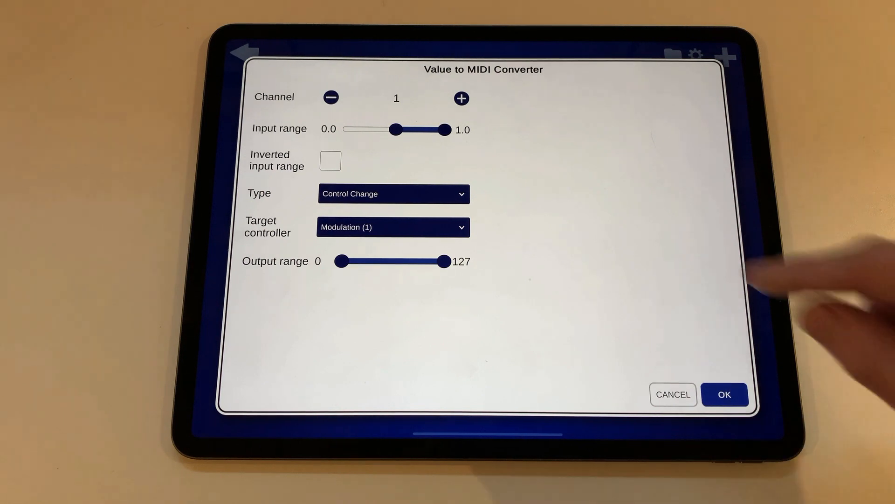
{"action": "left_click_drag", "start_coordinate": [448, 129], "coordinate": [433, 130]}
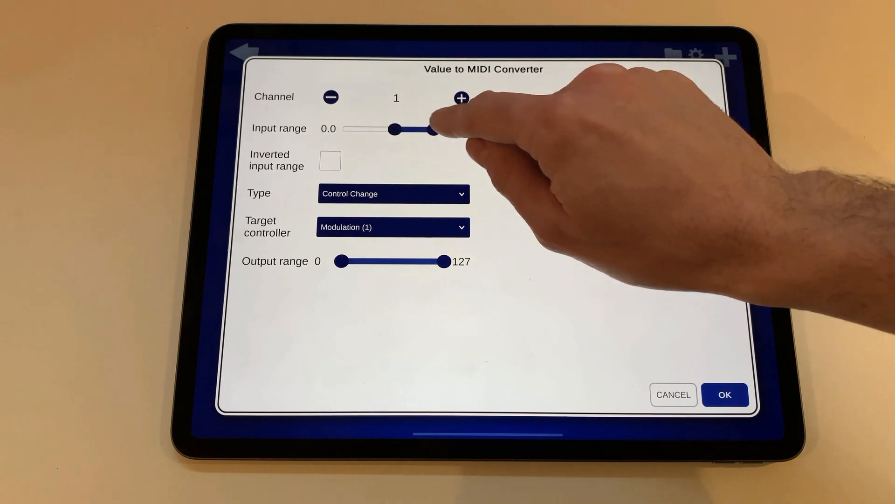
{"action": "left_click_drag", "start_coordinate": [437, 130], "coordinate": [446, 130]}
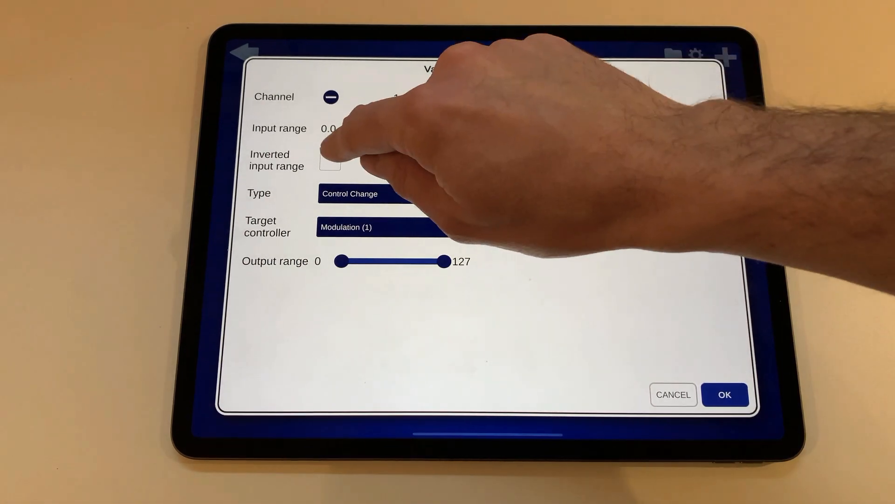
{"action": "left_click", "coordinate": [330, 161]}
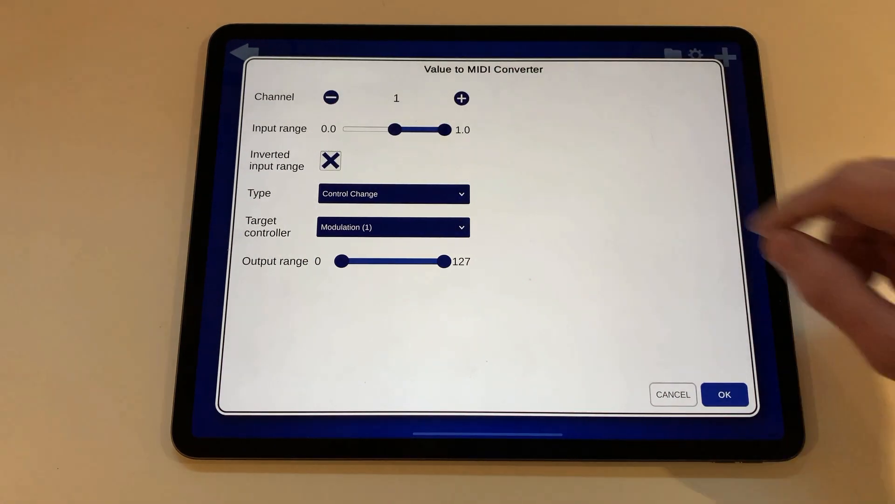
{"action": "left_click", "coordinate": [329, 161]}
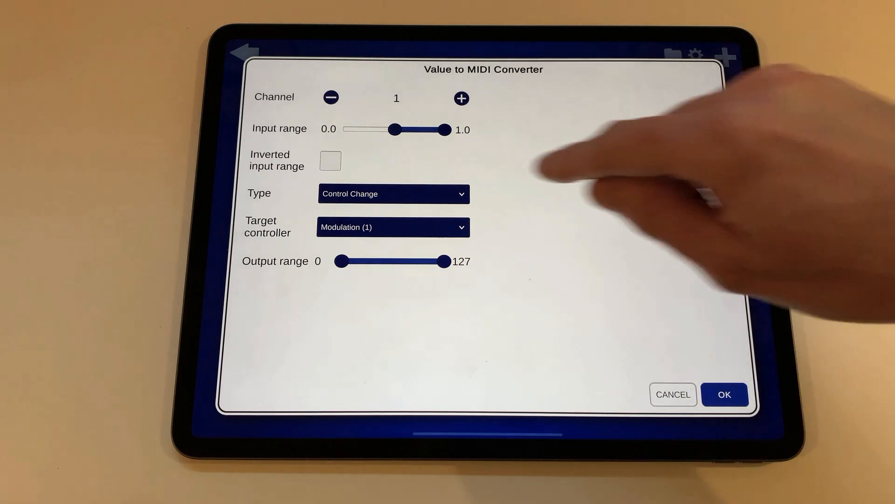
{"action": "left_click", "coordinate": [393, 194]}
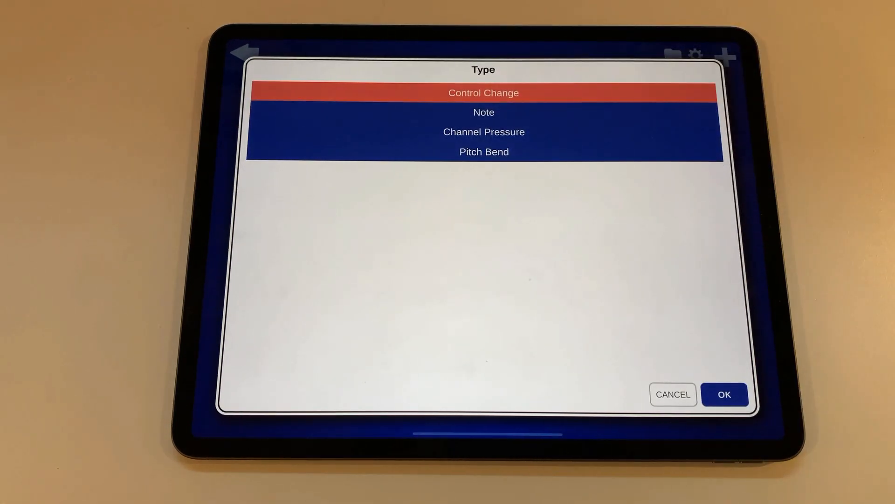
{"action": "left_click", "coordinate": [724, 393]}
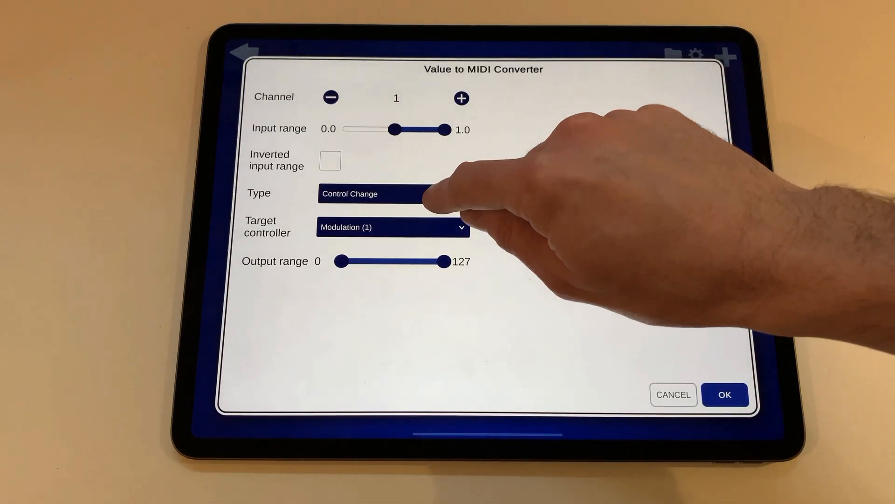
{"action": "left_click", "coordinate": [370, 194]}
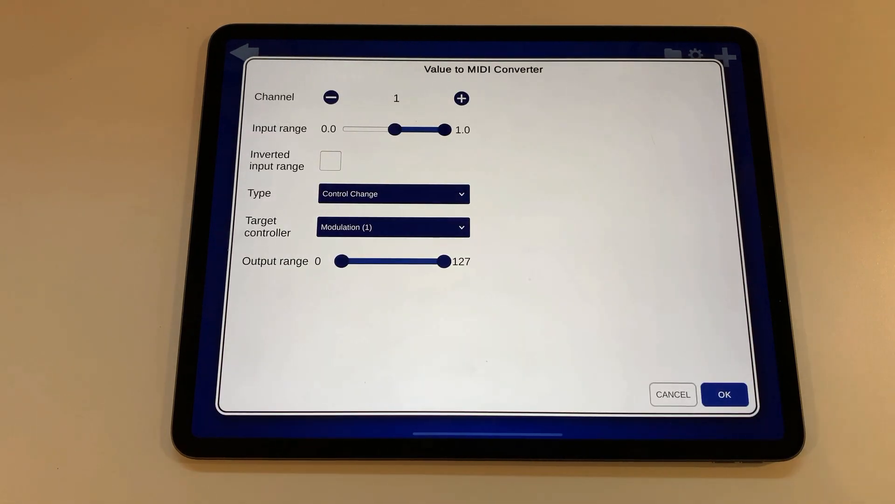
- Set the converter's target controller to Channel Volume (7) and confirm
{"action": "left_click", "coordinate": [393, 227]}
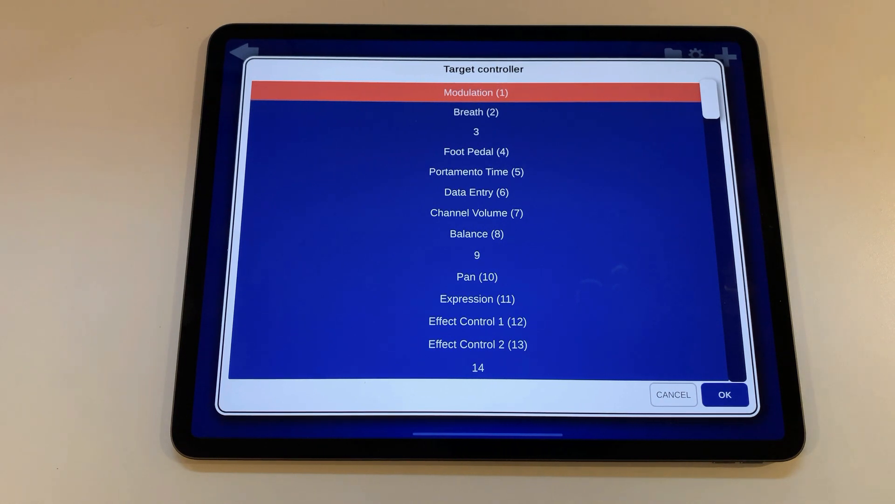
{"action": "left_click", "coordinate": [477, 213]}
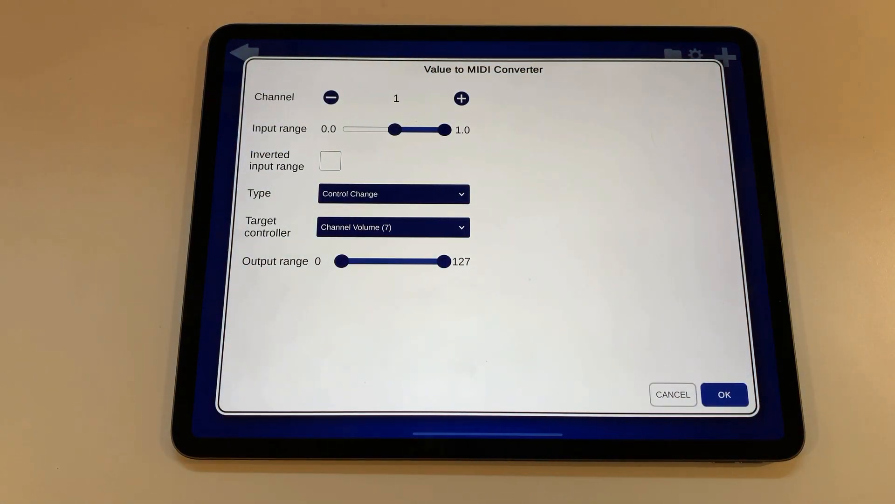
{"action": "left_click", "coordinate": [725, 395]}
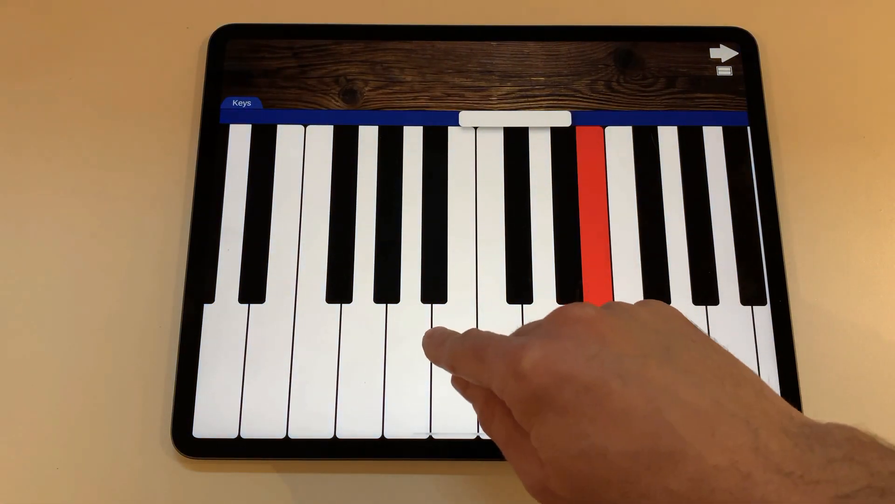
- Play a note to test volume control, then return to the node network
{"action": "left_click", "coordinate": [511, 371]}
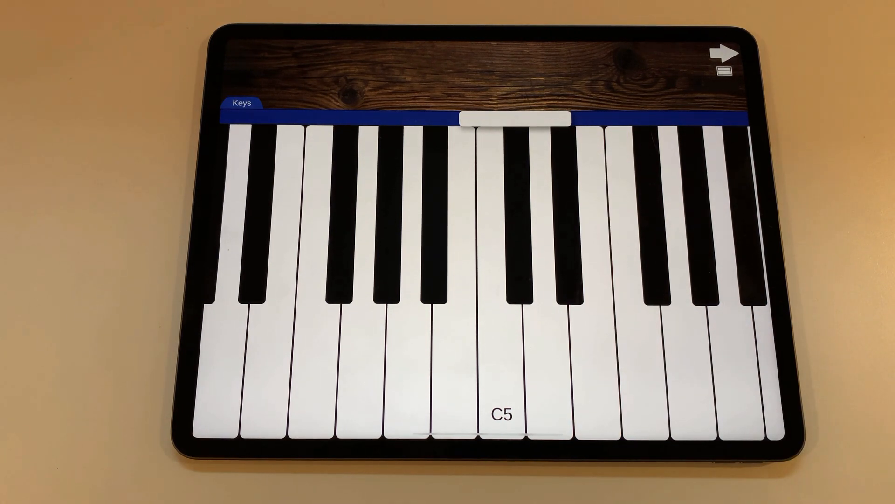
{"action": "left_click", "coordinate": [727, 50]}
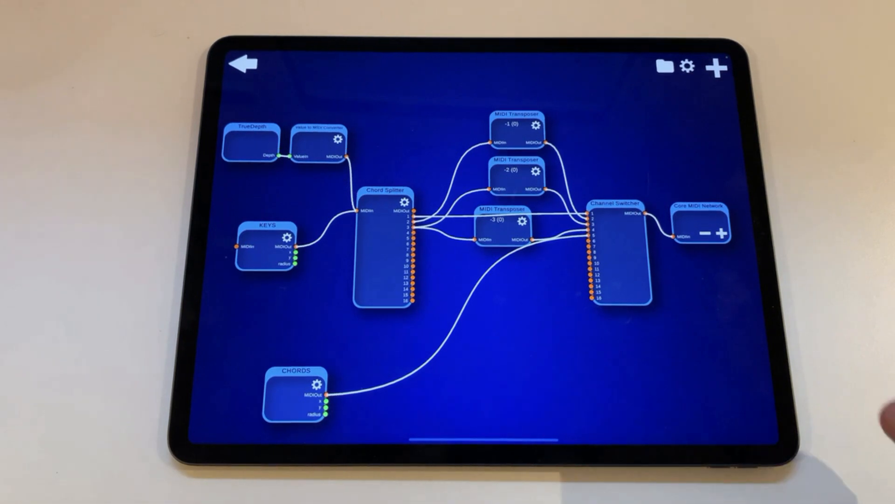